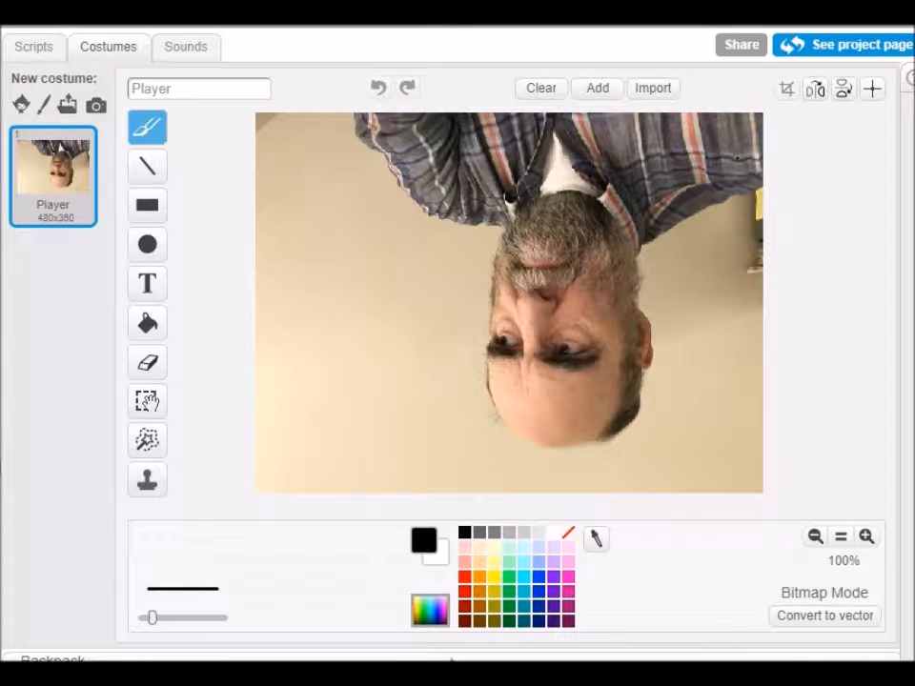
# - Flip the Player costume photo upright, then mirror it left to right so the face turns the other way
pyautogui.click(843, 90)
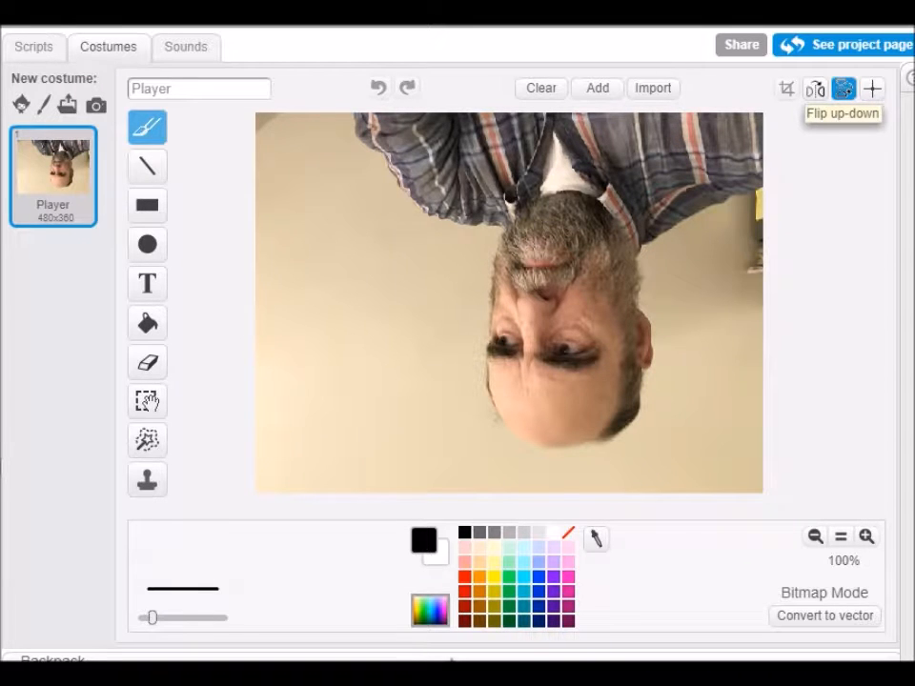
pyautogui.click(842, 88)
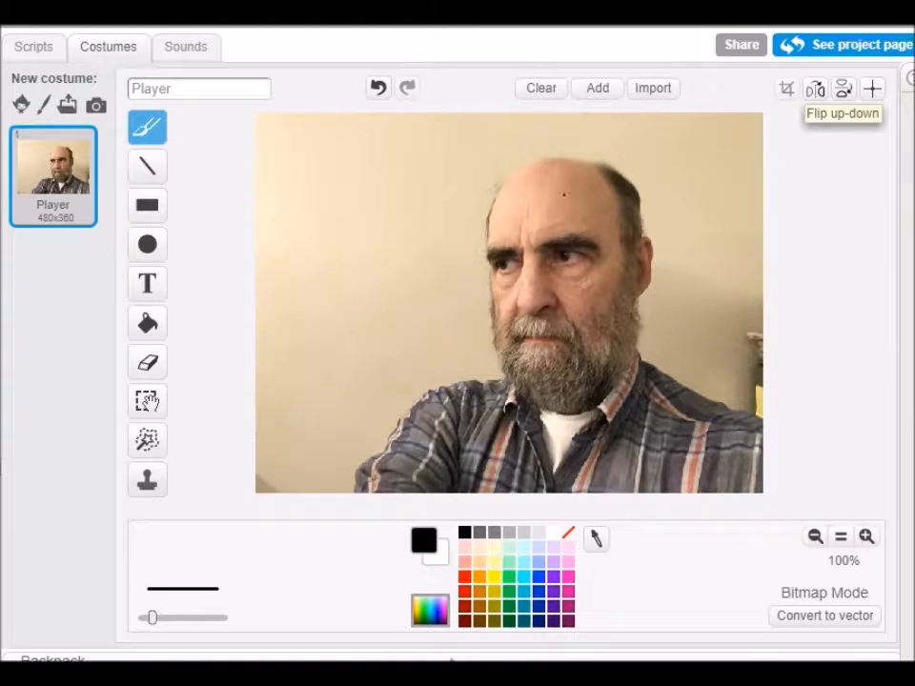
pyautogui.click(814, 88)
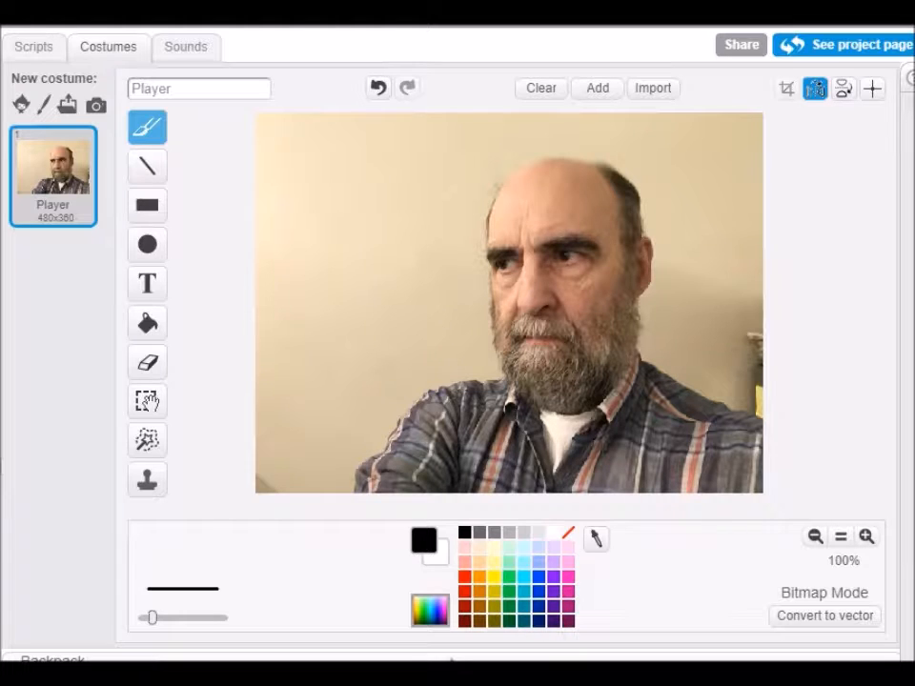
pyautogui.click(816, 88)
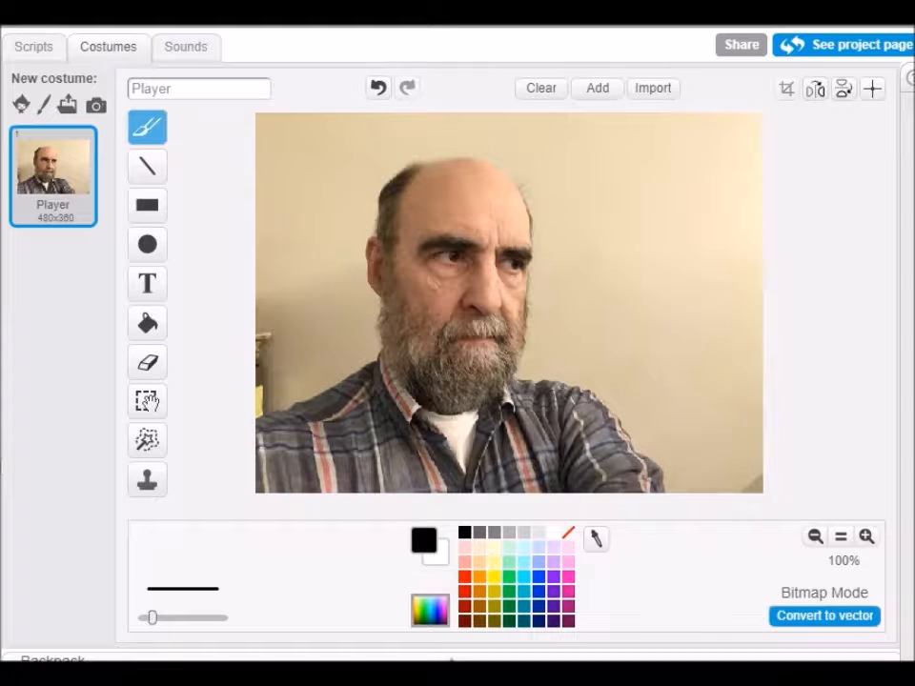
# - With Remove Background, trace around the man's head and beard and mark everything outside for removal
pyautogui.click(146, 401)
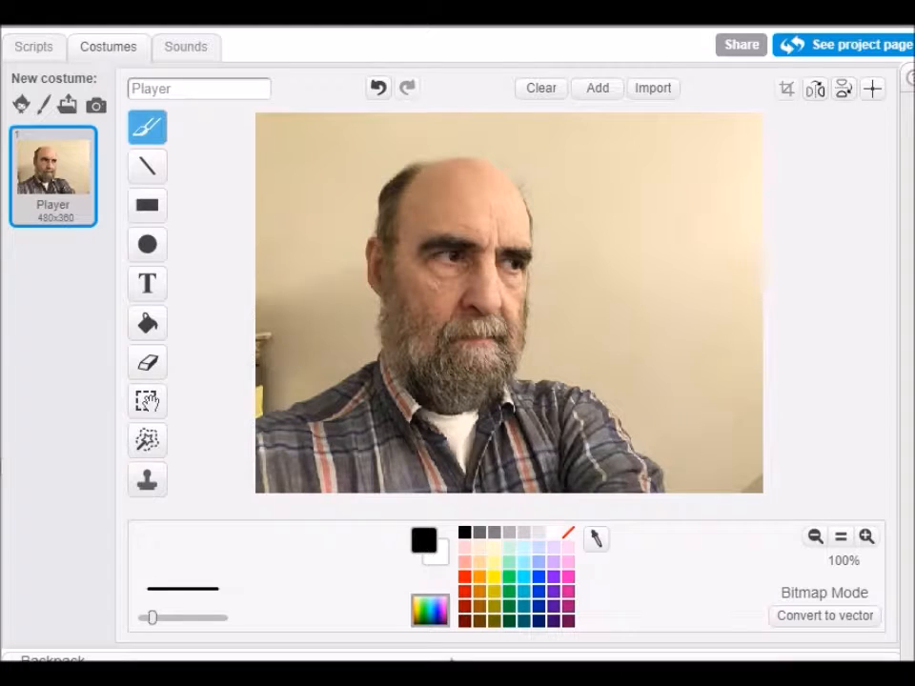
pyautogui.moveTo(147, 439)
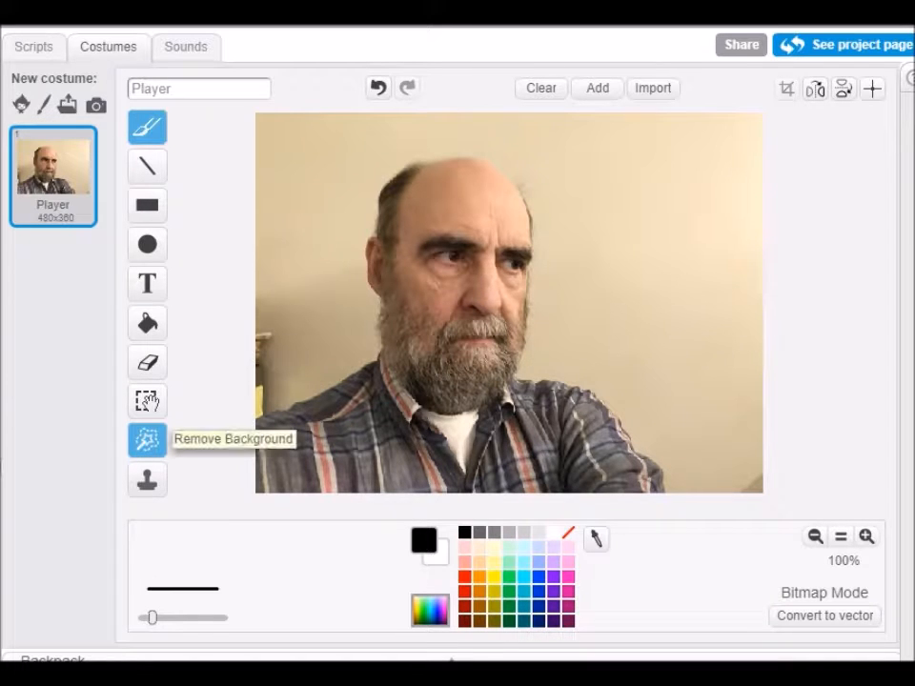
pyautogui.click(147, 438)
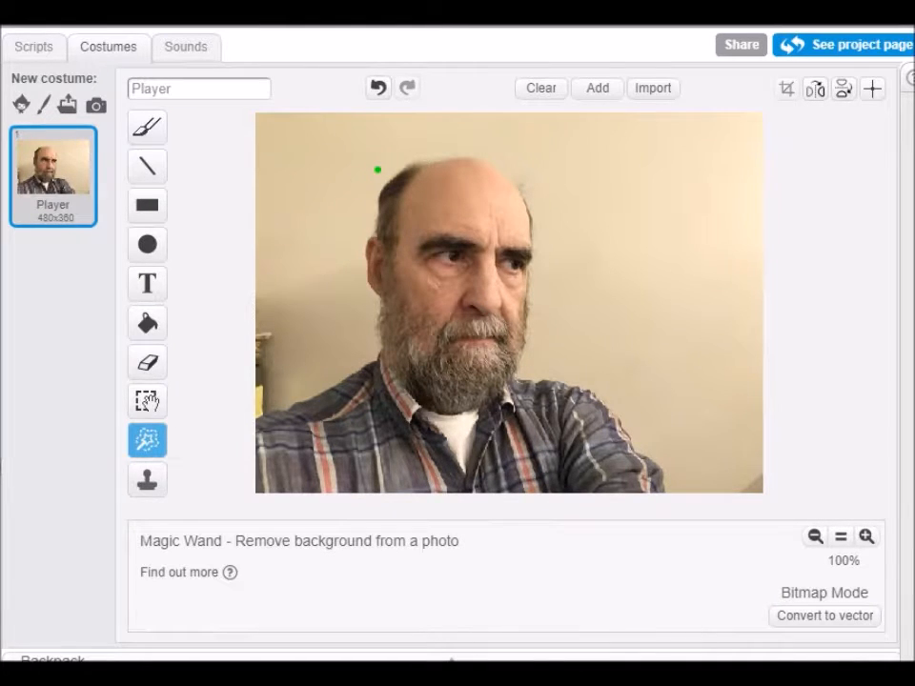
pyautogui.moveTo(372, 169); pyautogui.dragTo(353, 358)
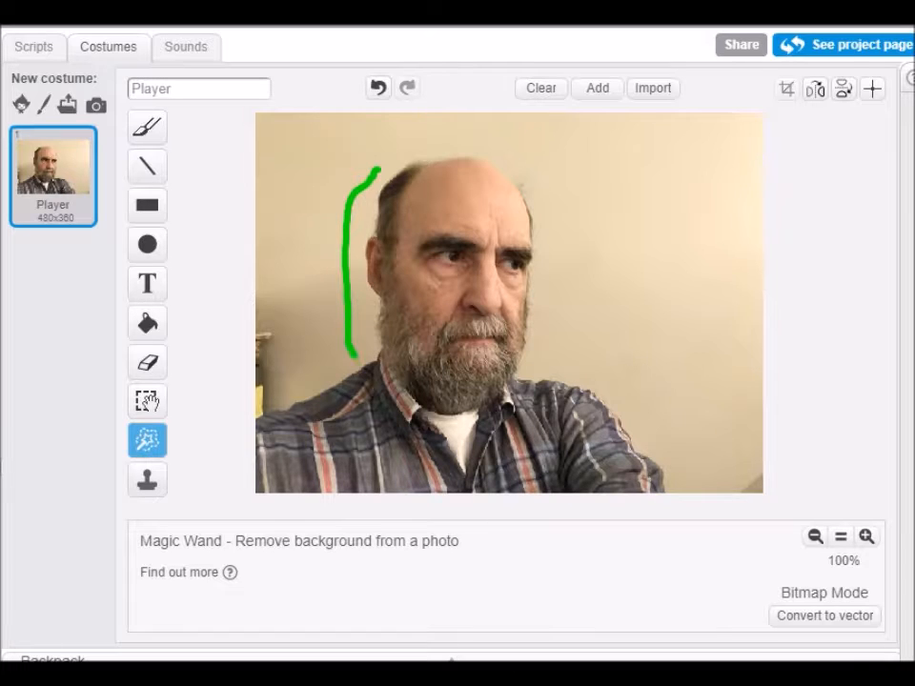
pyautogui.moveTo(352, 353); pyautogui.dragTo(563, 362)
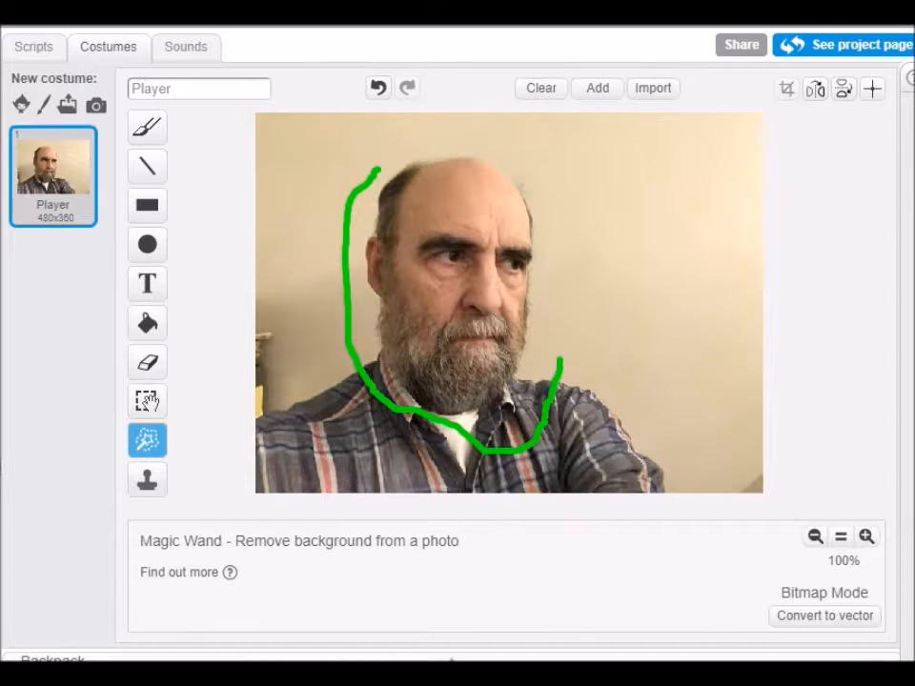
pyautogui.moveTo(556, 362); pyautogui.dragTo(454, 129)
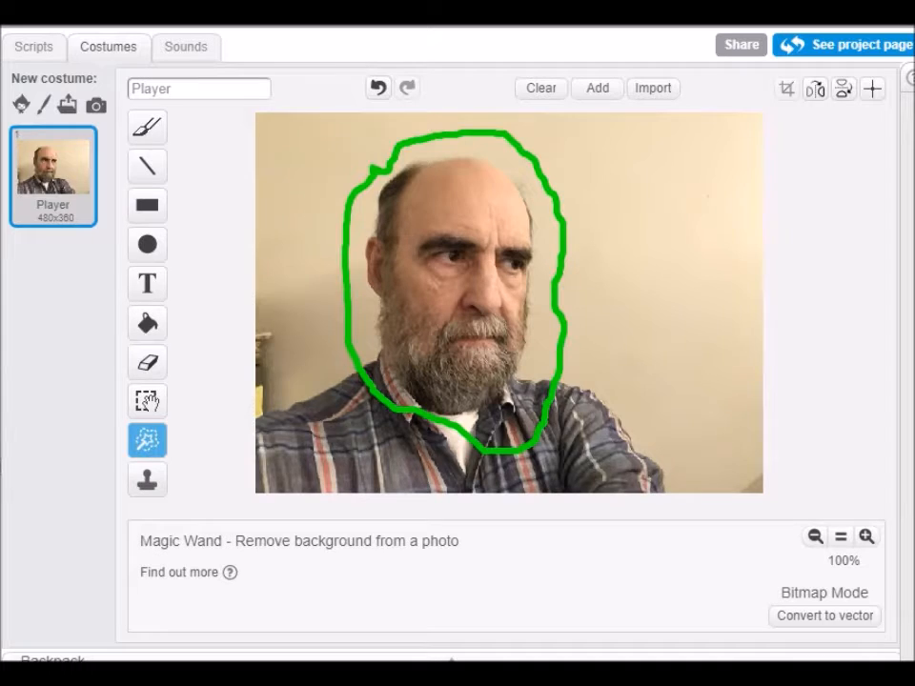
pyautogui.click(402, 293)
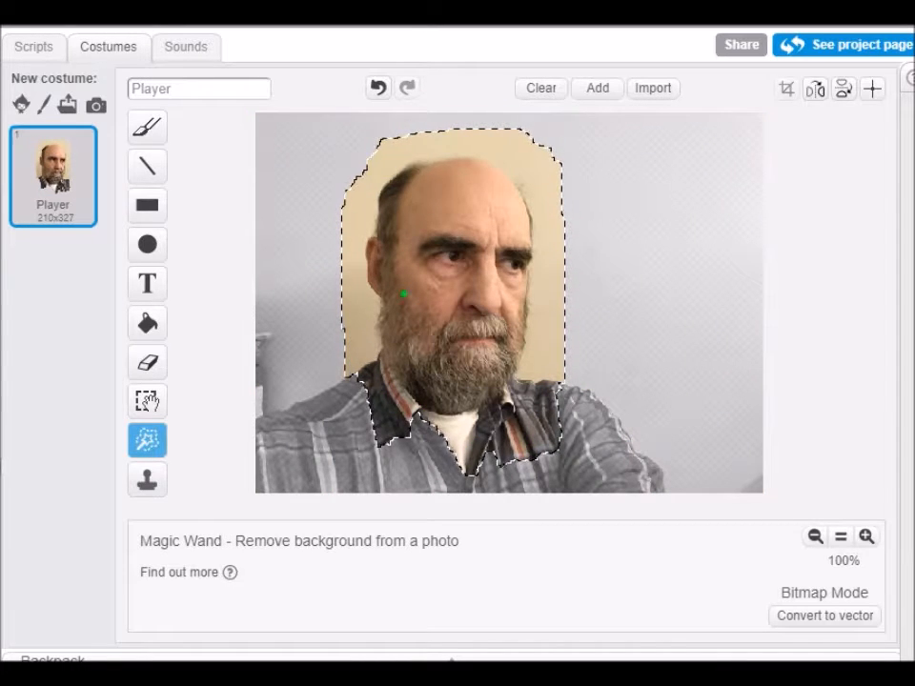
pyautogui.click(147, 126)
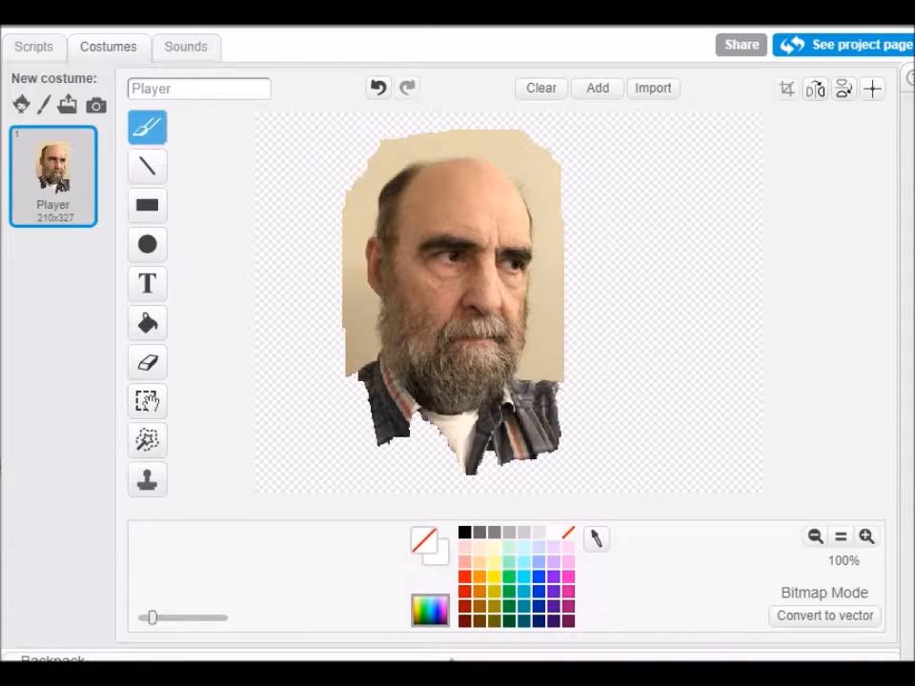
pyautogui.moveTo(162, 618)
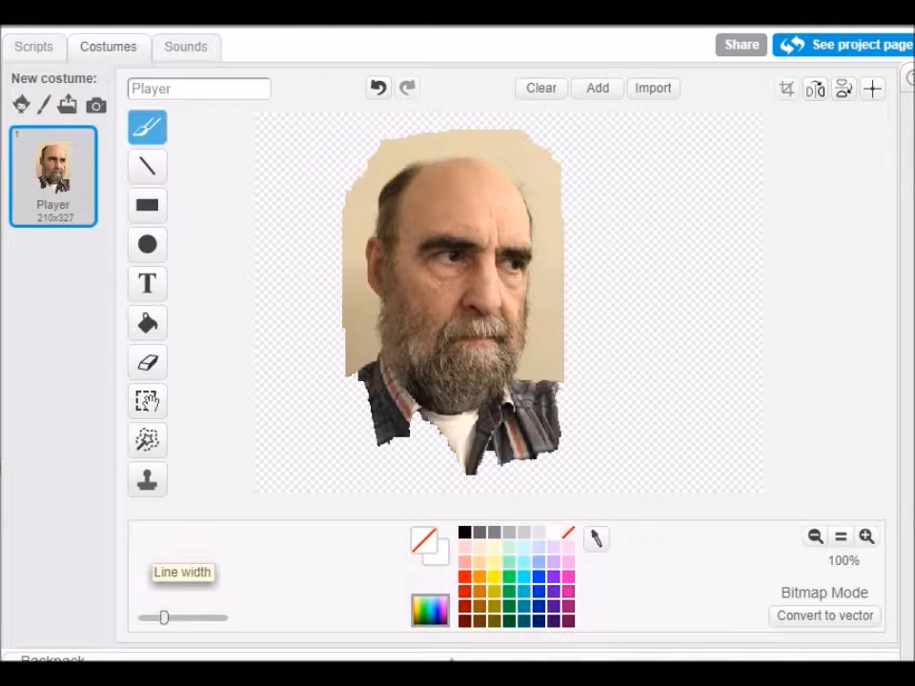
# - Widen the transparent brush and erase the shirt below the beard and leftover background around the head
pyautogui.moveTo(162, 618); pyautogui.dragTo(190, 617)
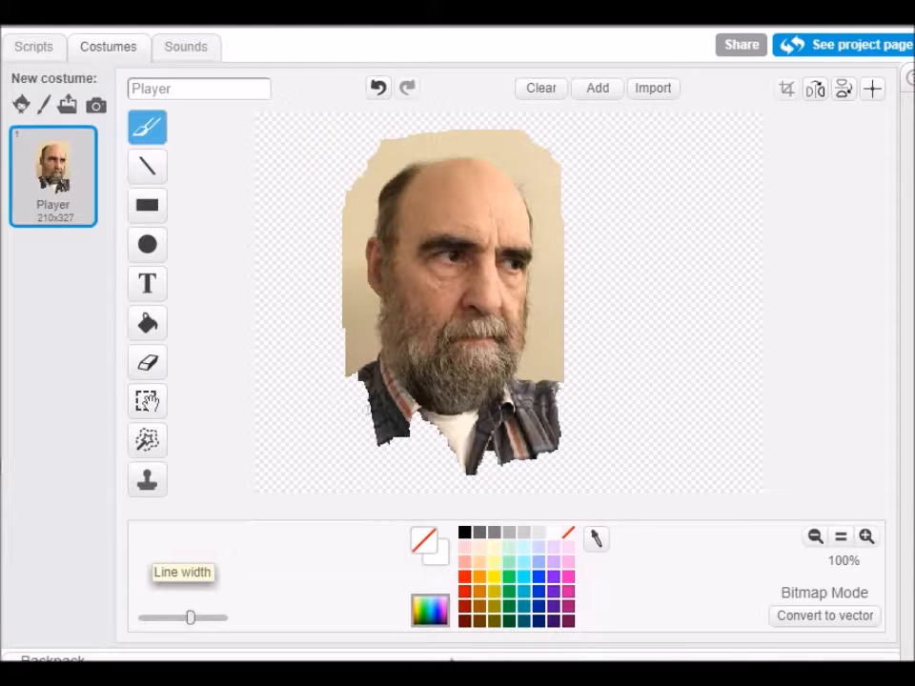
pyautogui.moveTo(188, 617); pyautogui.dragTo(219, 617)
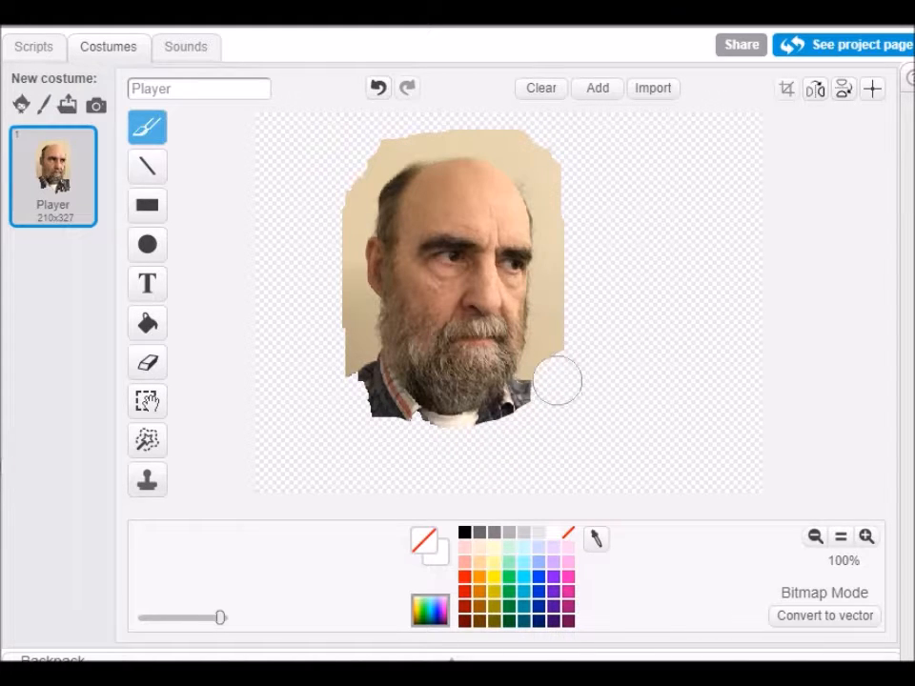
pyautogui.moveTo(557, 381); pyautogui.dragTo(557, 154)
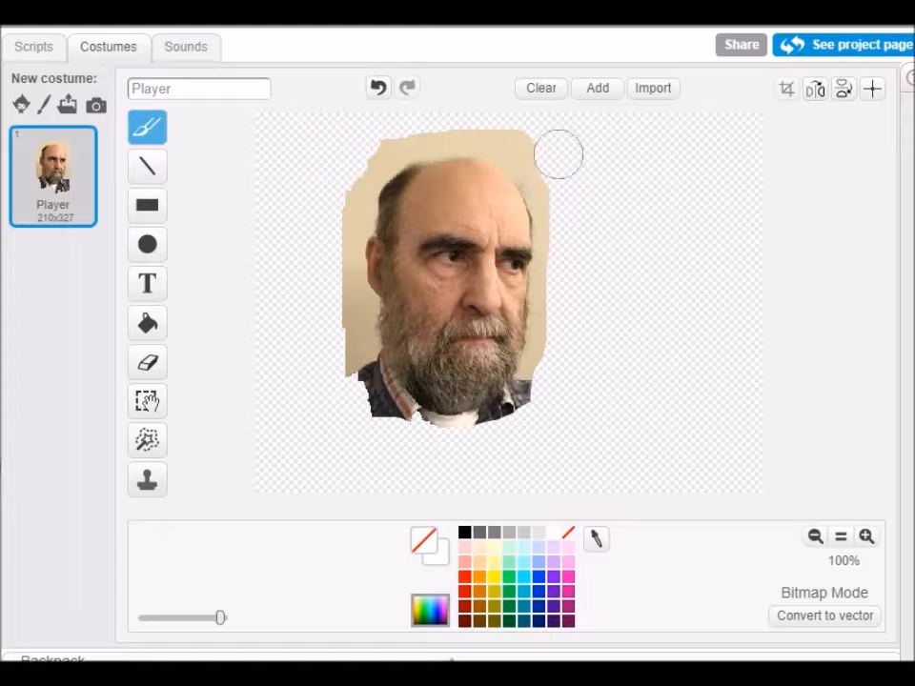
pyautogui.moveTo(561, 154); pyautogui.dragTo(368, 161)
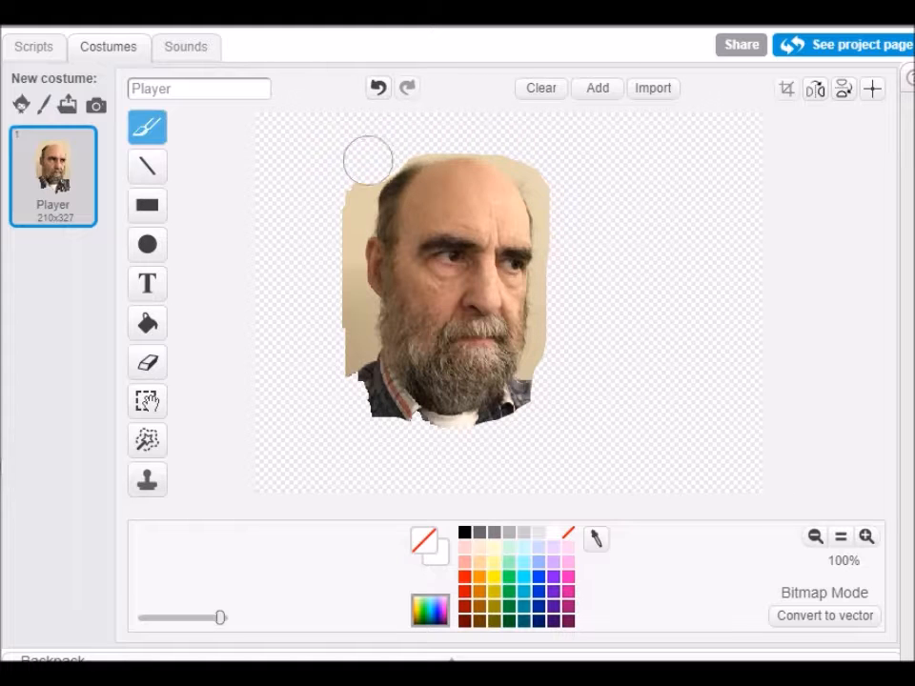
pyautogui.moveTo(366, 160); pyautogui.dragTo(345, 388)
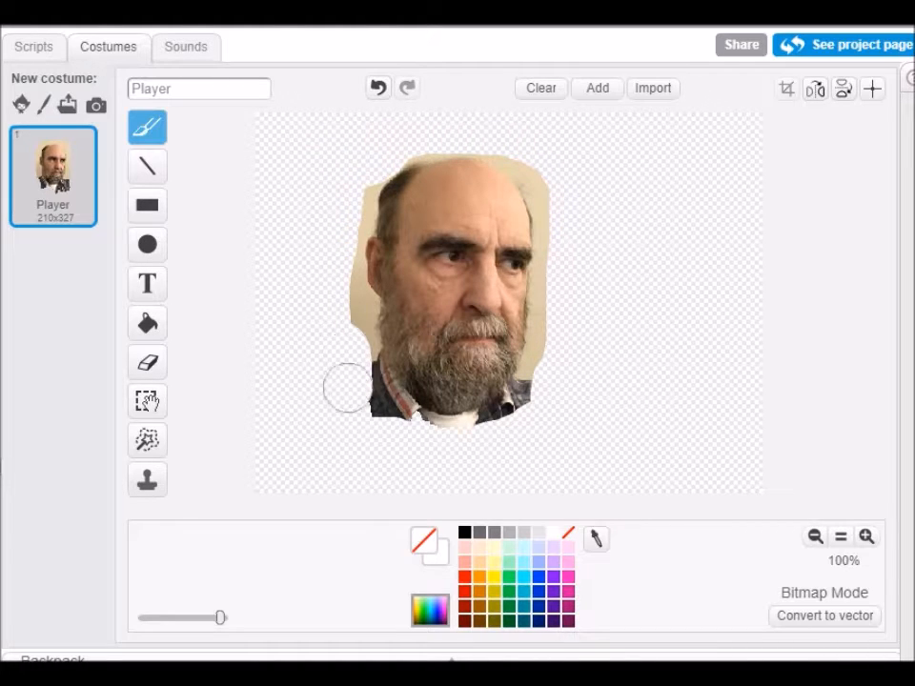
pyautogui.moveTo(347, 389); pyautogui.dragTo(556, 305)
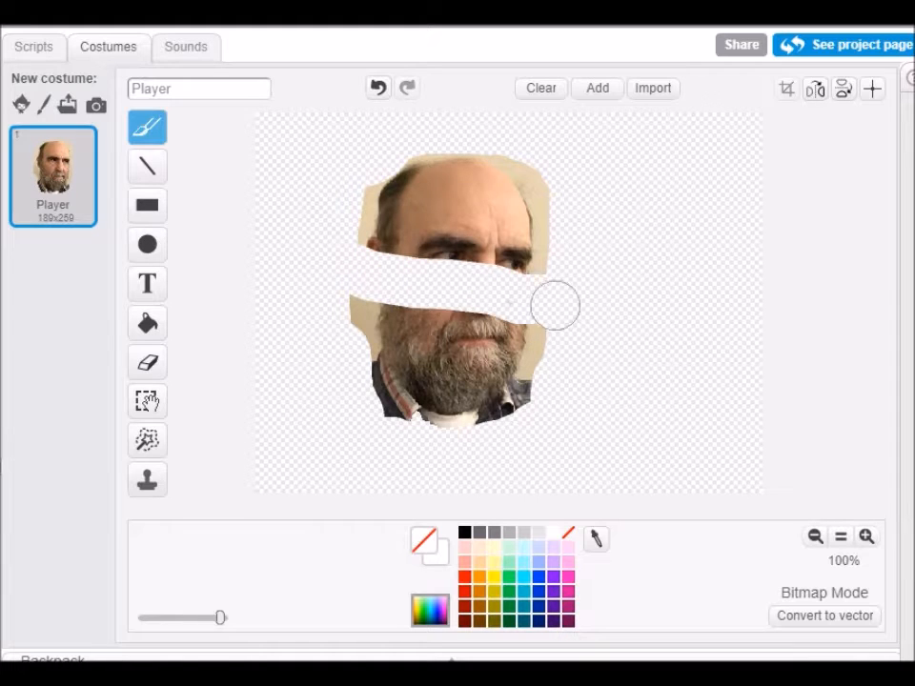
# - Undo the stroke that cut across the face and re-erase the remaining shirt below the beard
pyautogui.click(378, 88)
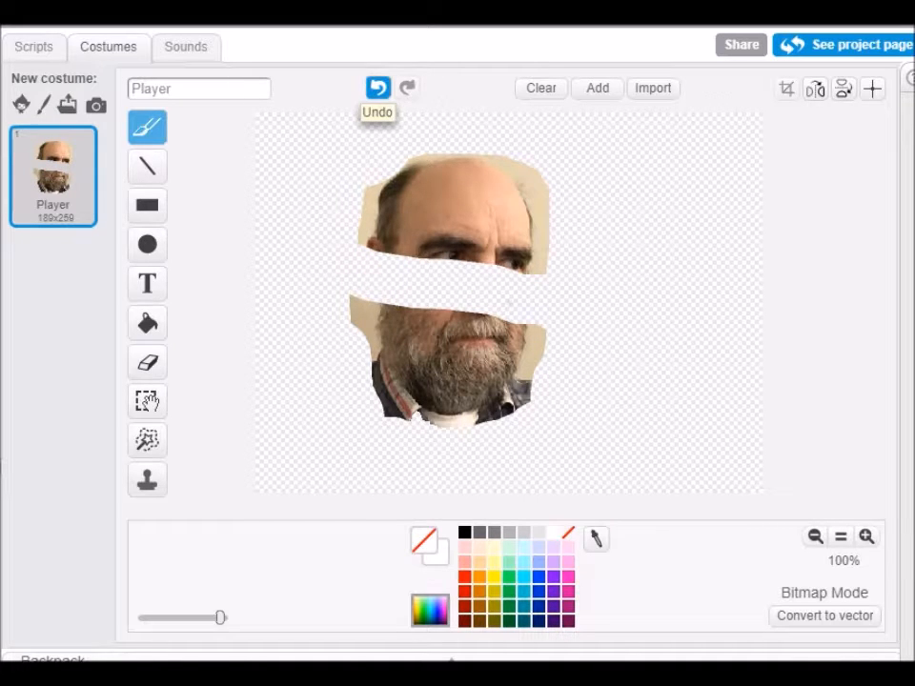
pyautogui.click(377, 87)
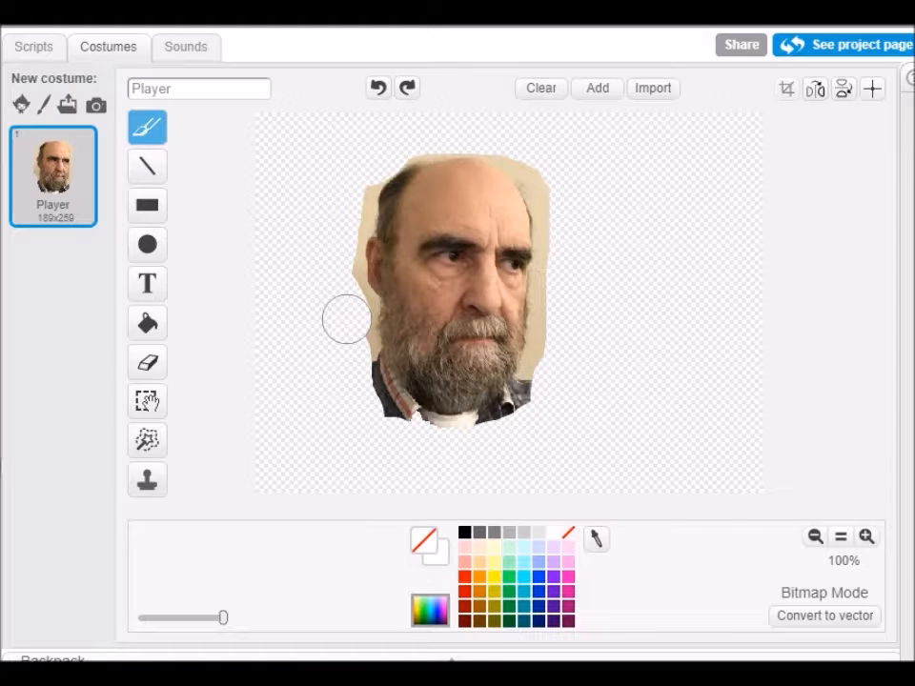
pyautogui.moveTo(347, 320); pyautogui.dragTo(358, 389)
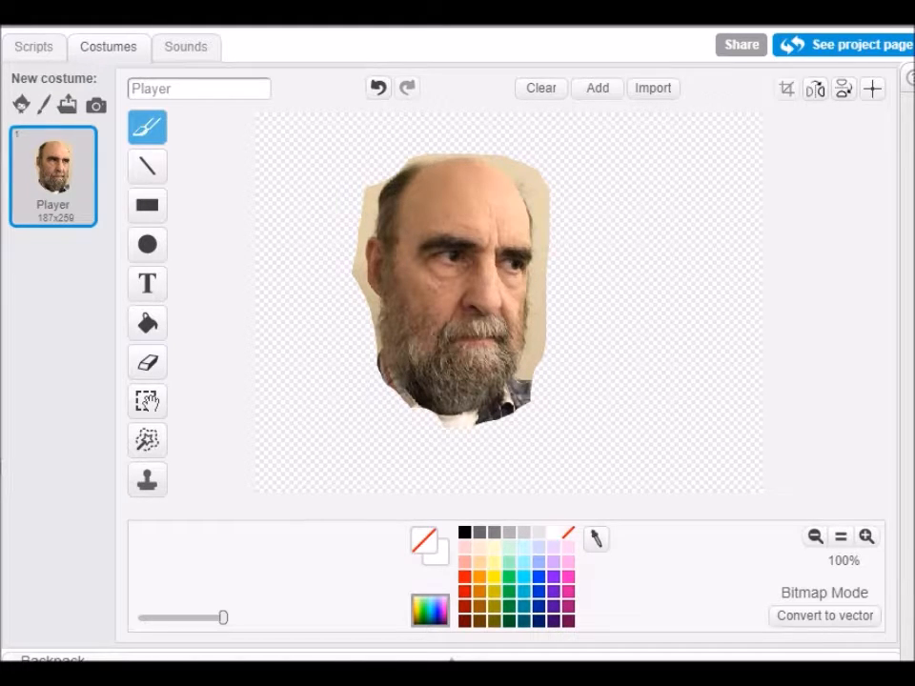
# - Zoom to 400% and erase the beige background beside the cheek and right of the chin
pyautogui.click(865, 535)
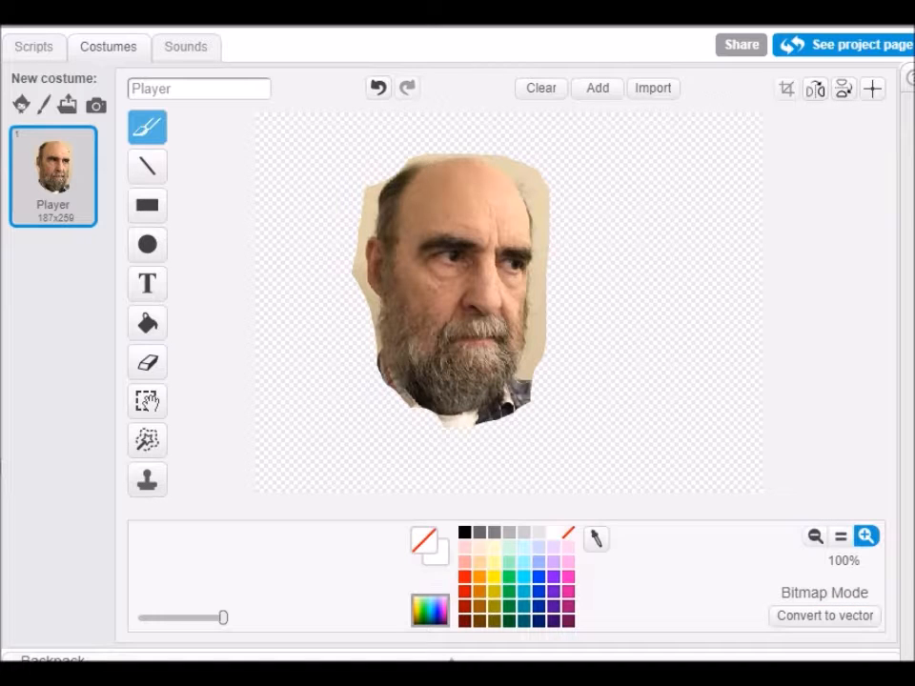
pyautogui.click(865, 536)
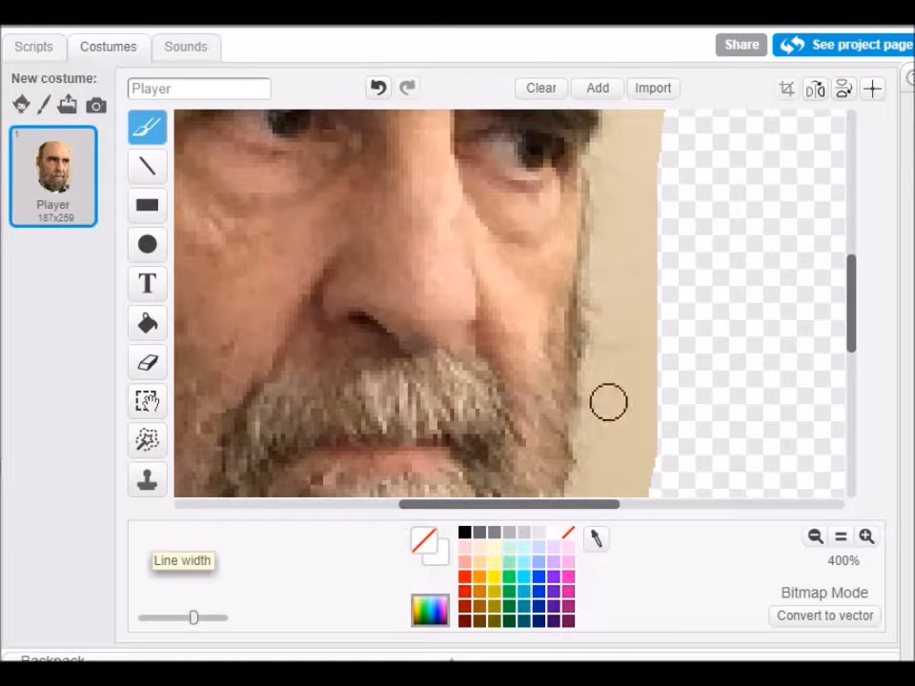
pyautogui.moveTo(608, 402); pyautogui.dragTo(610, 263)
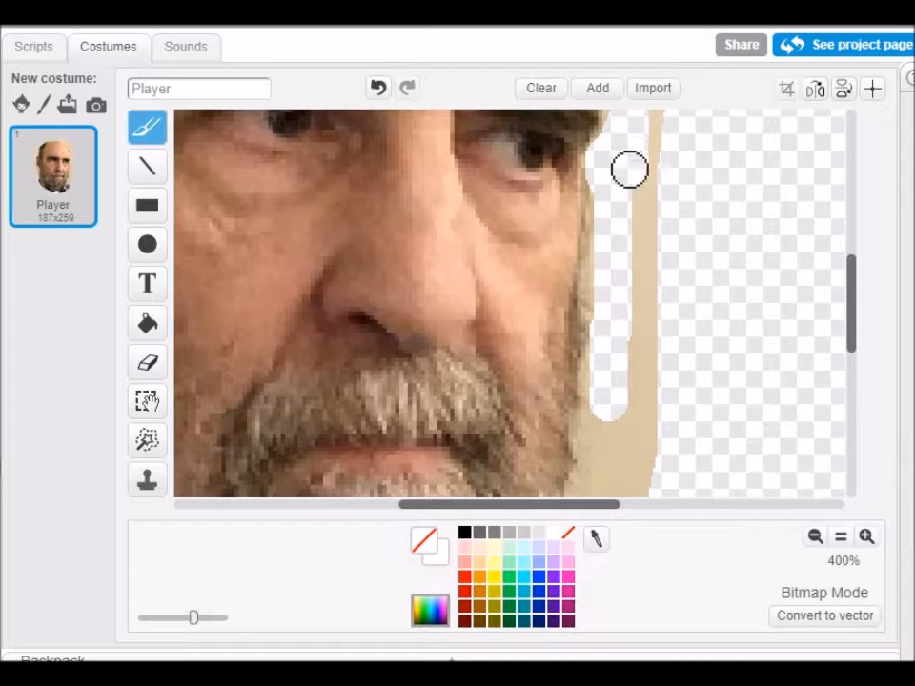
pyautogui.moveTo(629, 170); pyautogui.dragTo(640, 411)
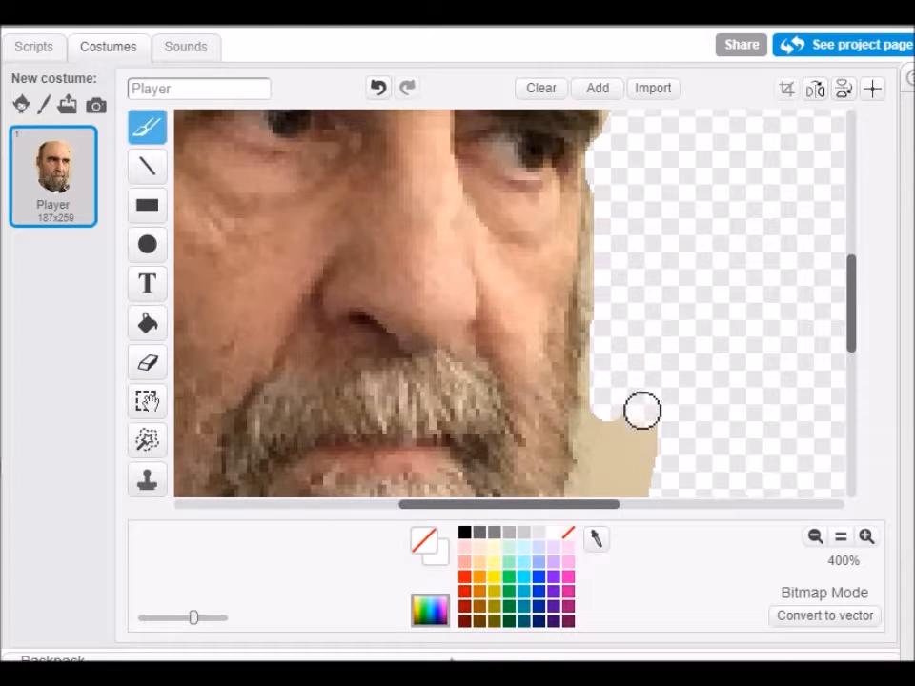
pyautogui.moveTo(641, 411); pyautogui.dragTo(591, 488)
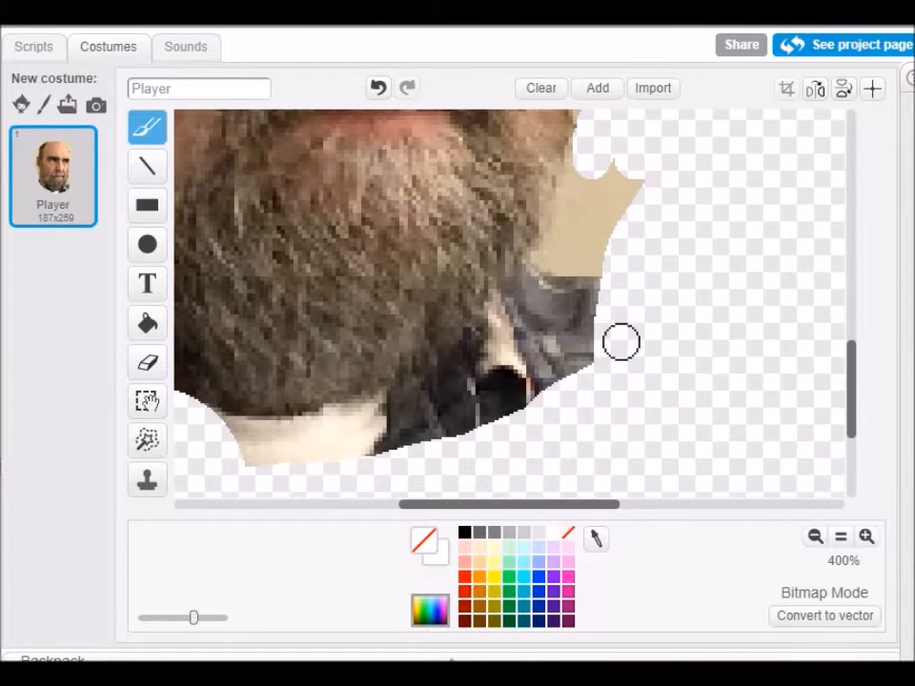
# - Erase the dark collar under the beard, the last bit under the chin and the reddish fringe along the beard
pyautogui.moveTo(619, 341); pyautogui.dragTo(481, 360)
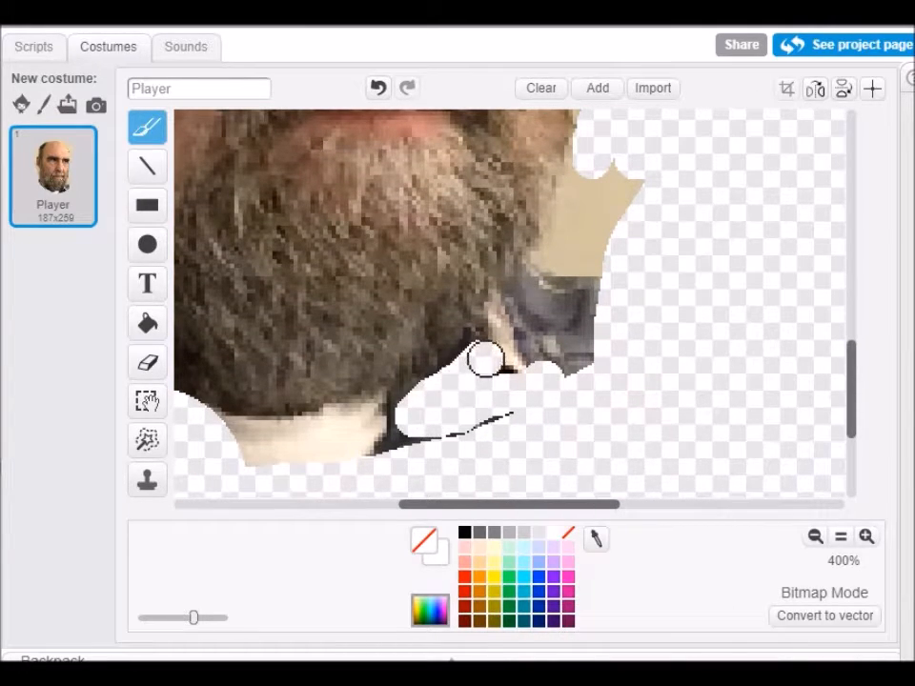
pyautogui.moveTo(484, 360); pyautogui.dragTo(591, 149)
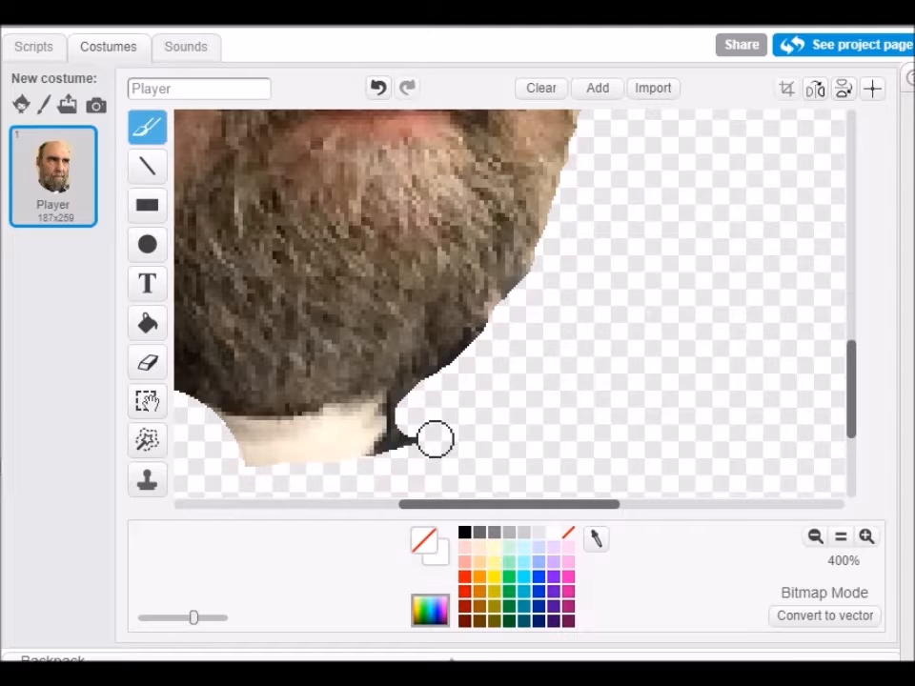
pyautogui.moveTo(435, 439); pyautogui.dragTo(389, 419)
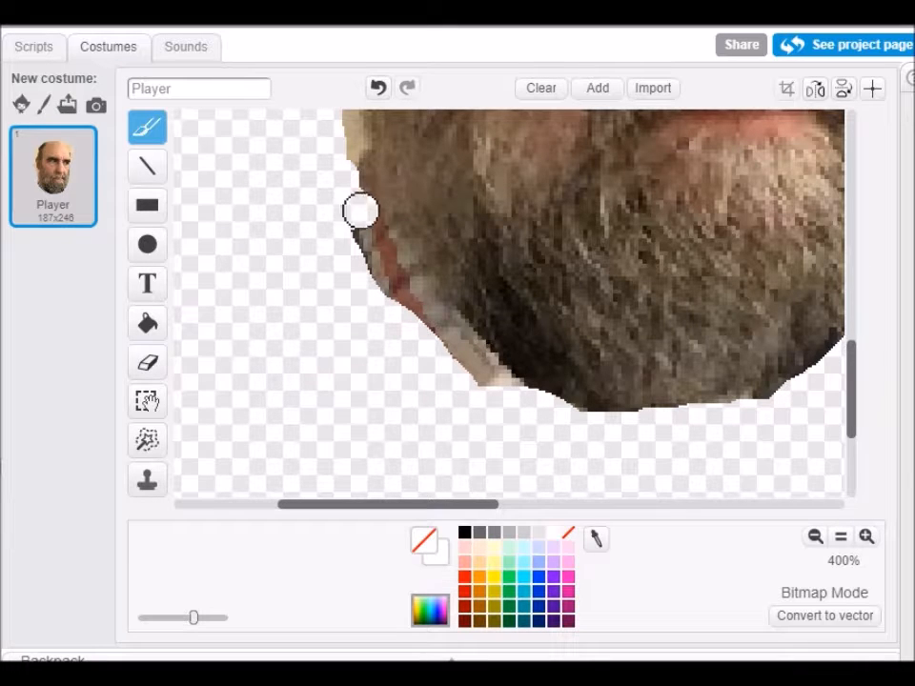
pyautogui.moveTo(361, 210); pyautogui.dragTo(513, 393)
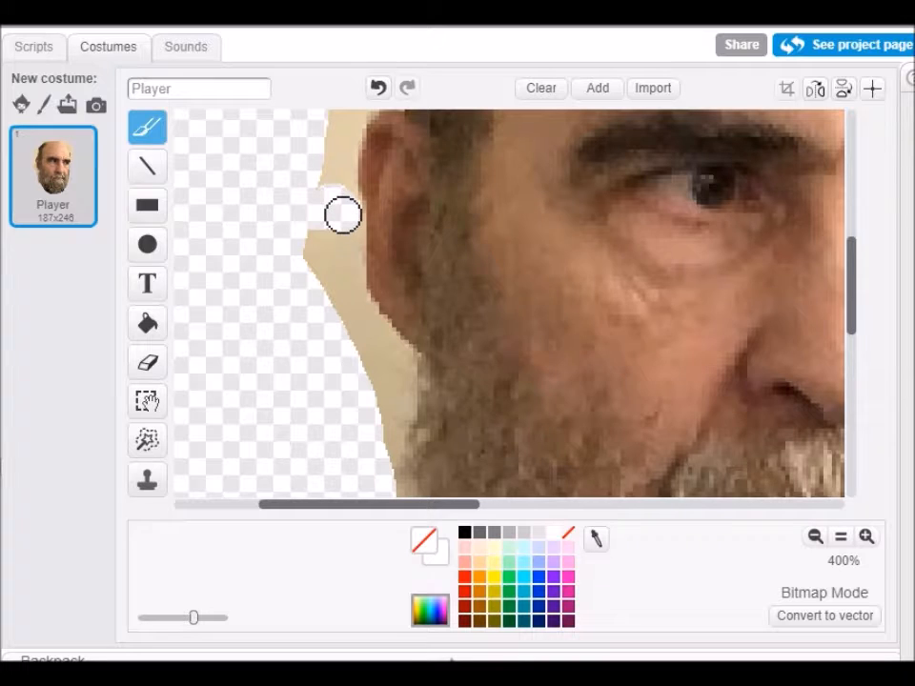
# - Erase the beige strip beside the ear and the patch beside the temple on the head's left side
pyautogui.moveTo(343, 213); pyautogui.dragTo(336, 263)
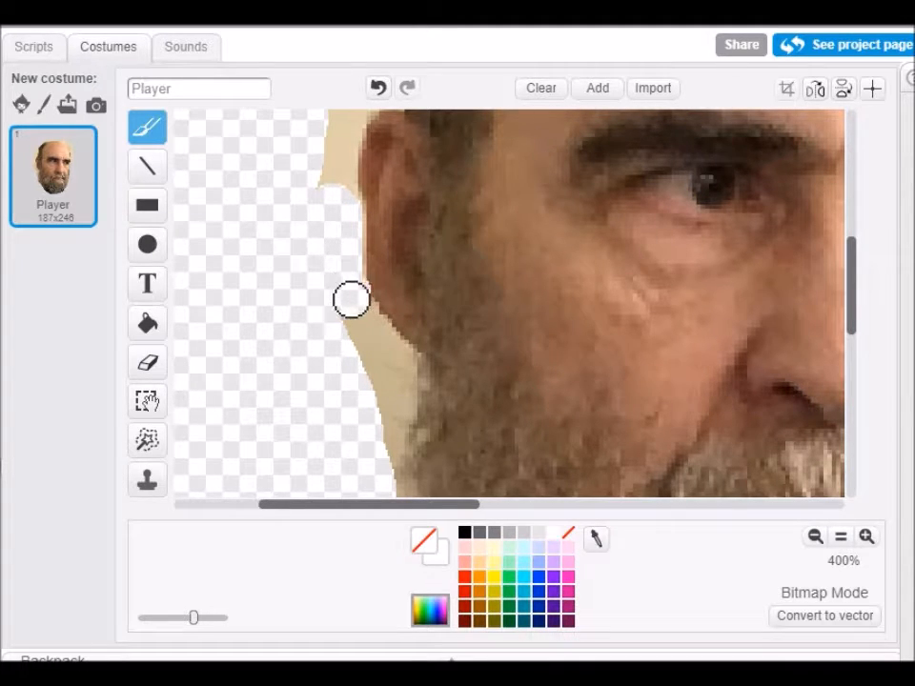
pyautogui.moveTo(352, 301); pyautogui.dragTo(404, 410)
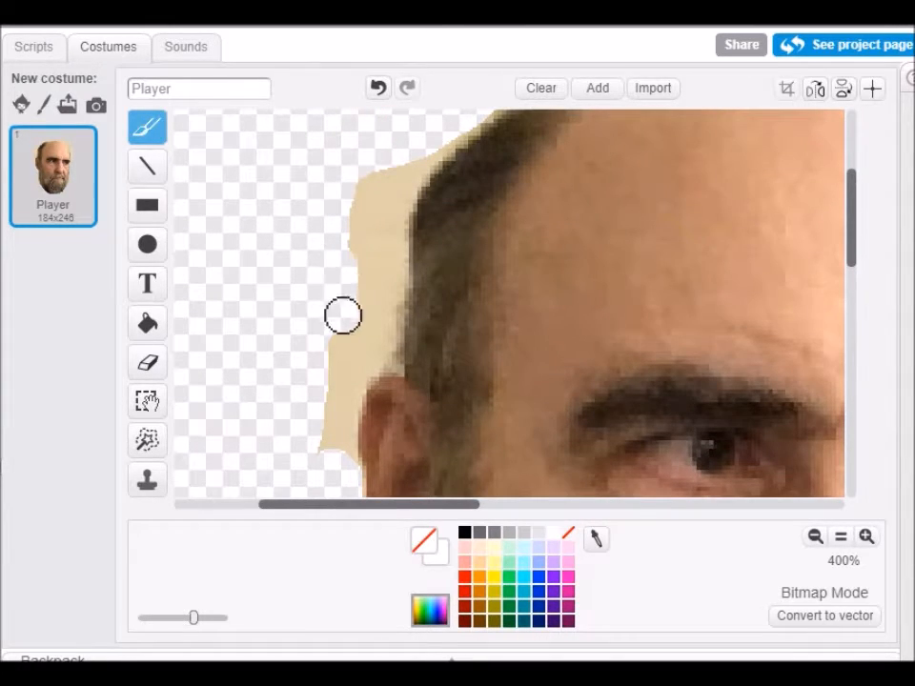
pyautogui.moveTo(343, 314); pyautogui.dragTo(334, 460)
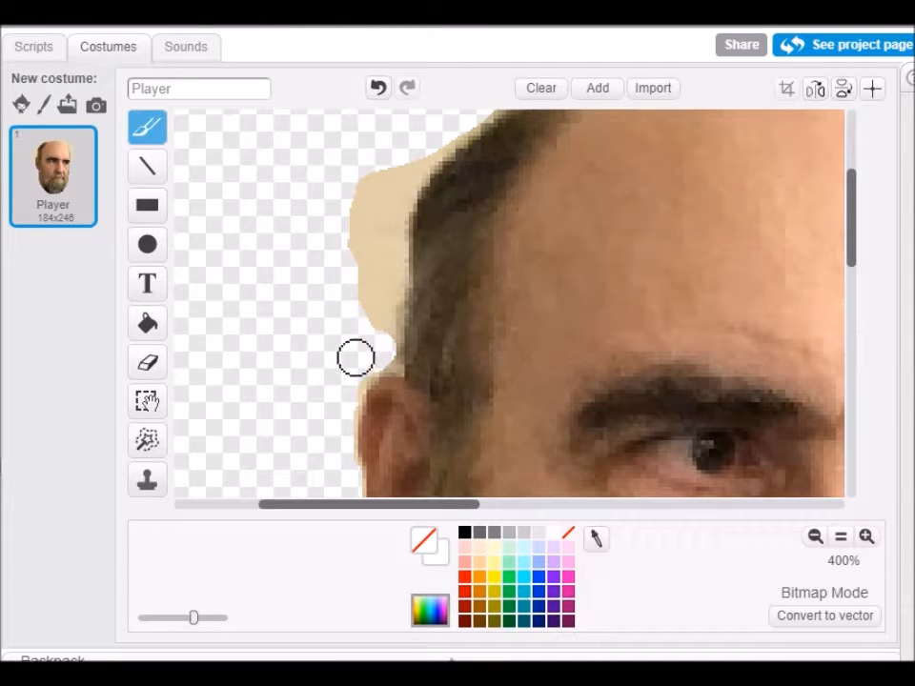
pyautogui.moveTo(355, 358); pyautogui.dragTo(427, 154)
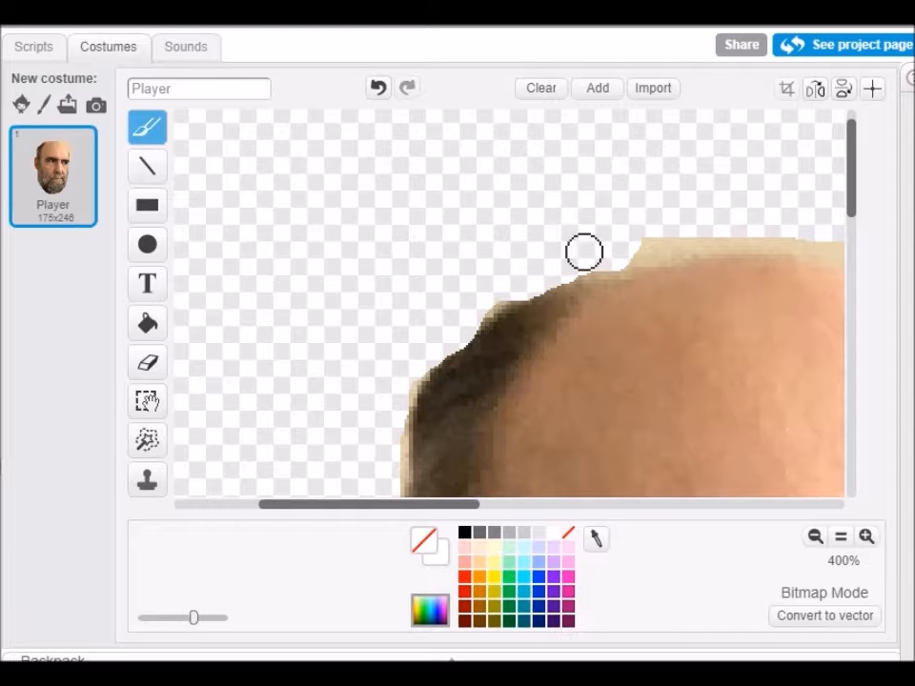
# - Erase the beige remnants above and right of the scalp and the strip right of the forehead
pyautogui.moveTo(584, 252); pyautogui.dragTo(486, 286)
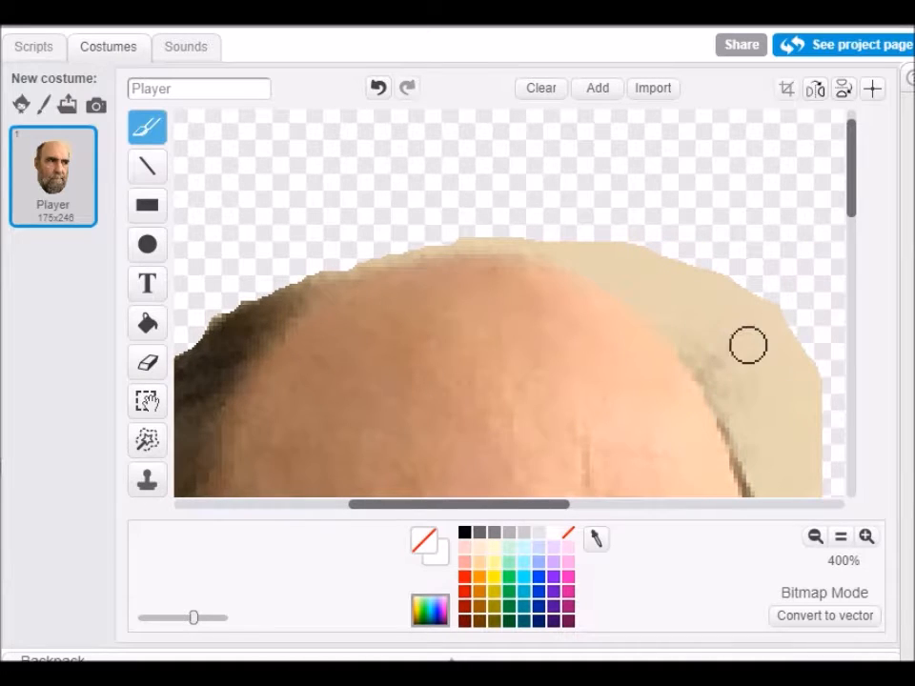
pyautogui.moveTo(747, 345); pyautogui.dragTo(639, 285)
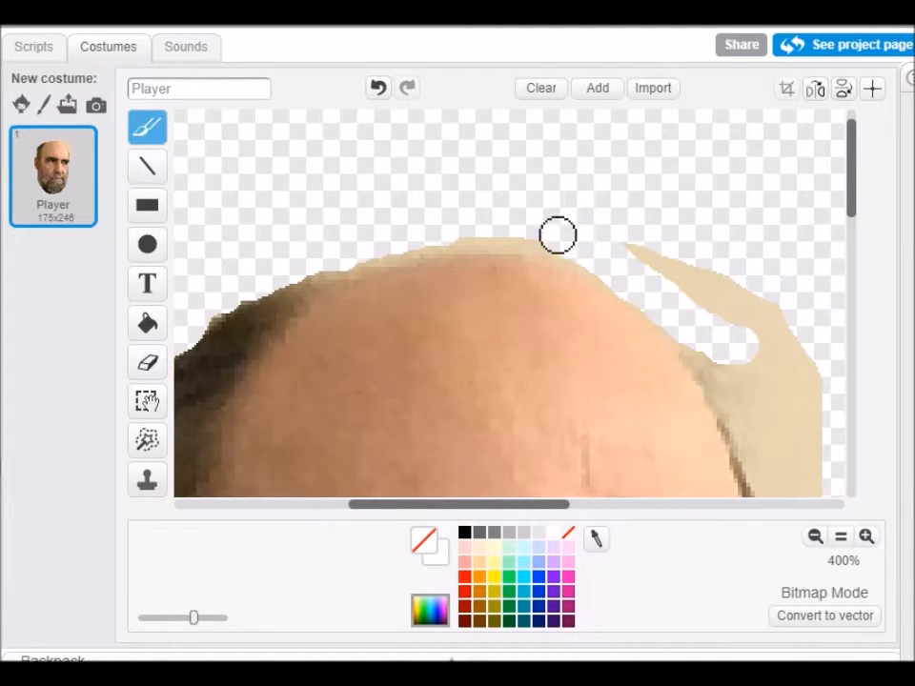
pyautogui.moveTo(556, 234); pyautogui.dragTo(409, 240)
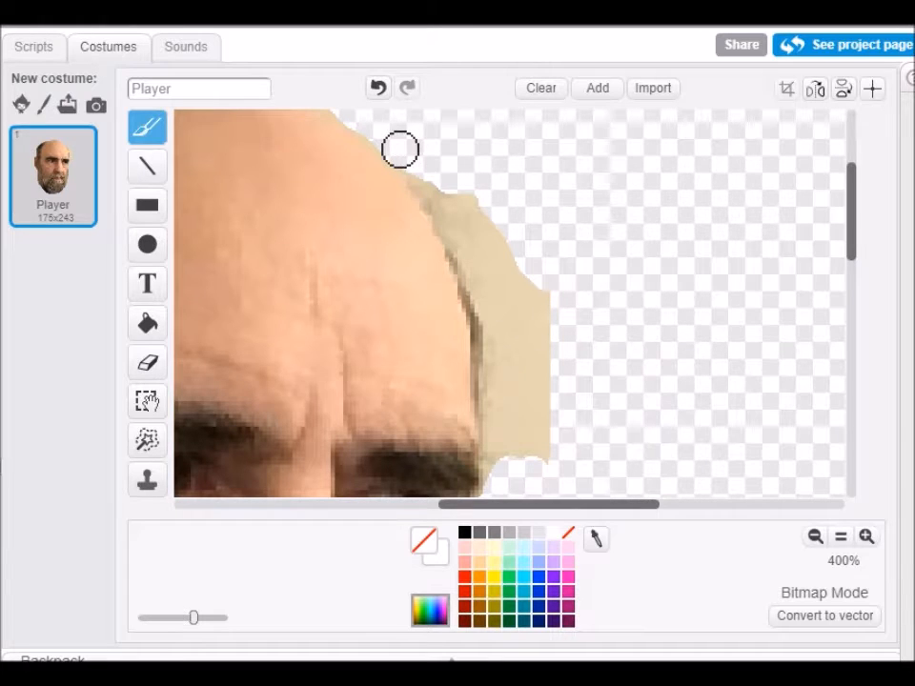
pyautogui.moveTo(398, 149); pyautogui.dragTo(493, 305)
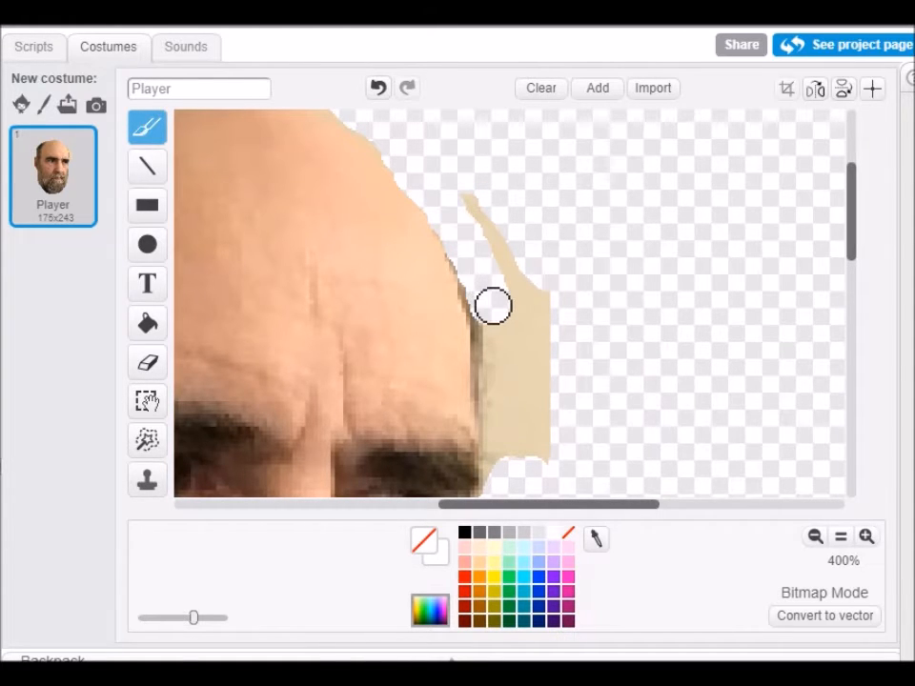
pyautogui.moveTo(493, 307); pyautogui.dragTo(574, 175)
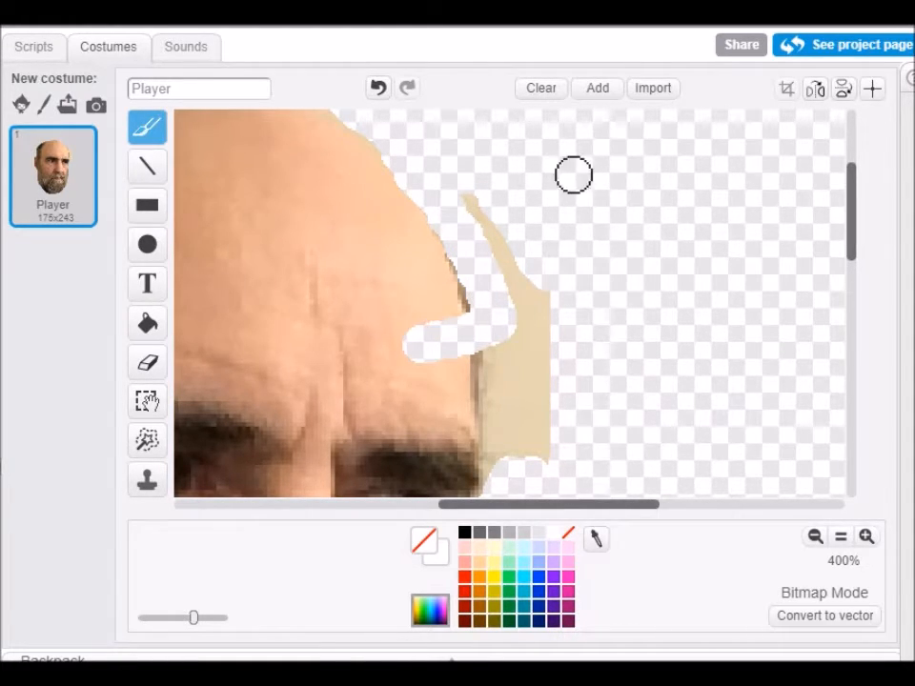
# - Undo a bad stroke, re-erase the forehead-side strip cleanly, then zoom out to the whole head
pyautogui.click(378, 88)
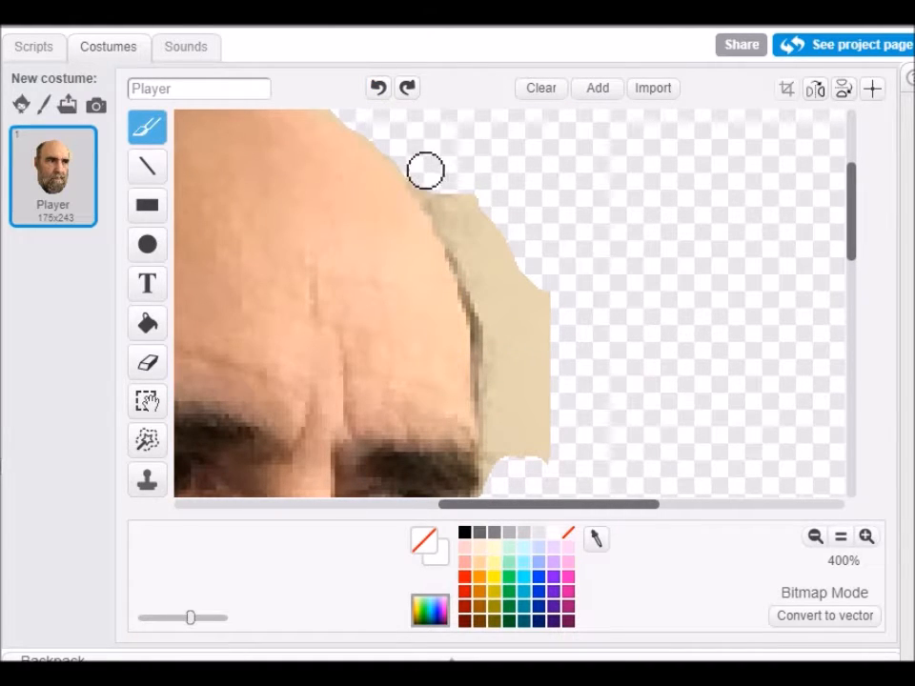
pyautogui.moveTo(427, 169); pyautogui.dragTo(493, 263)
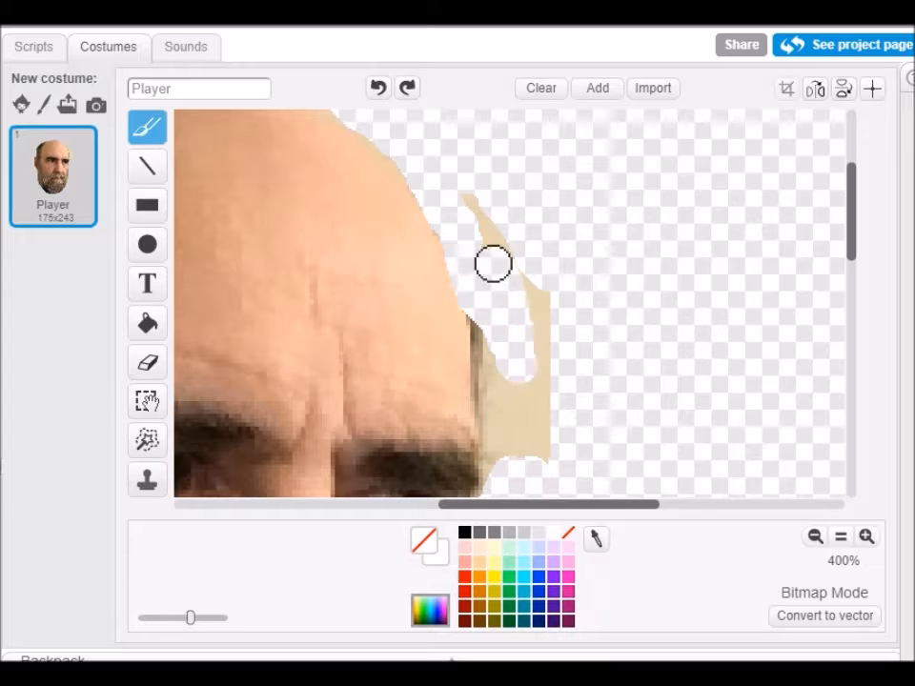
pyautogui.moveTo(494, 263); pyautogui.dragTo(526, 442)
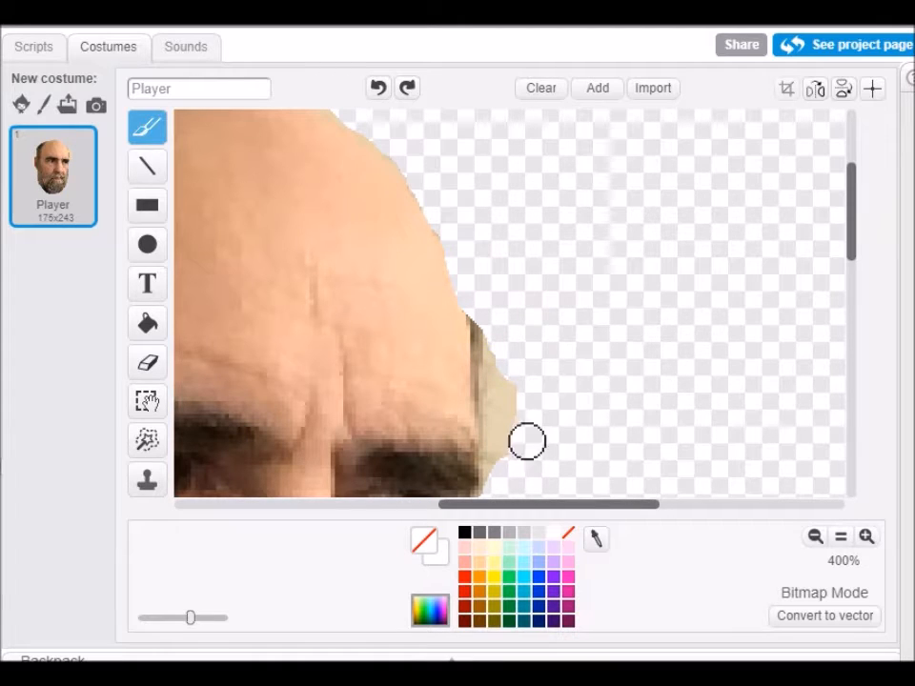
pyautogui.moveTo(526, 442); pyautogui.dragTo(499, 450)
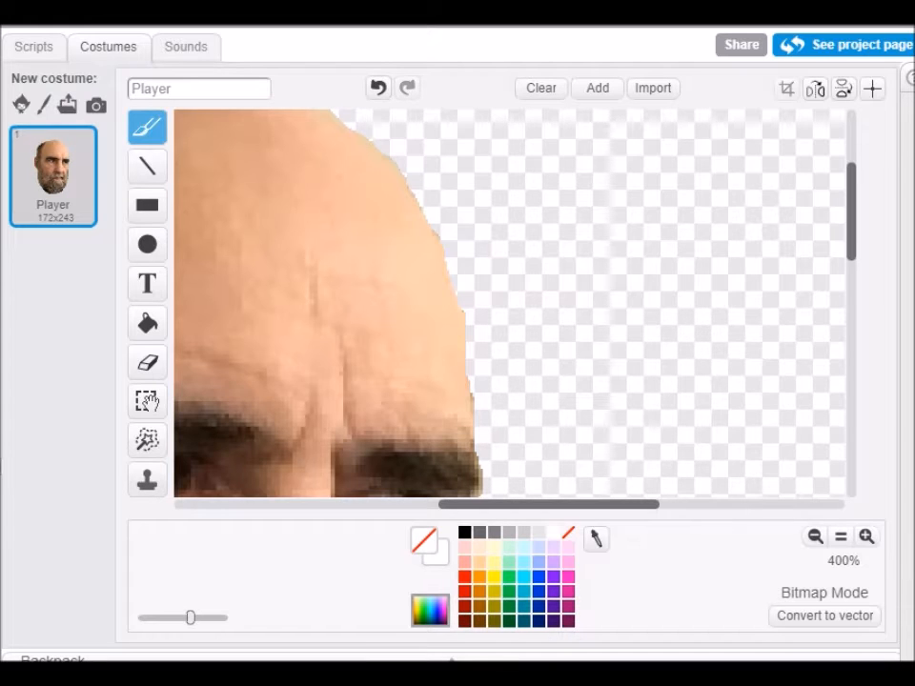
pyautogui.click(815, 537)
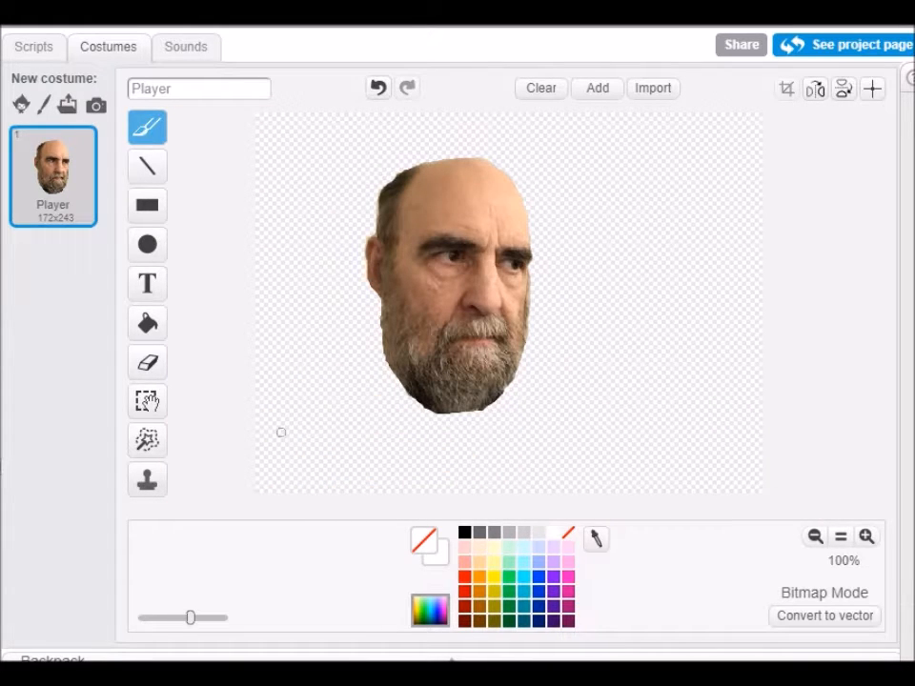
pyautogui.moveTo(374, 336)
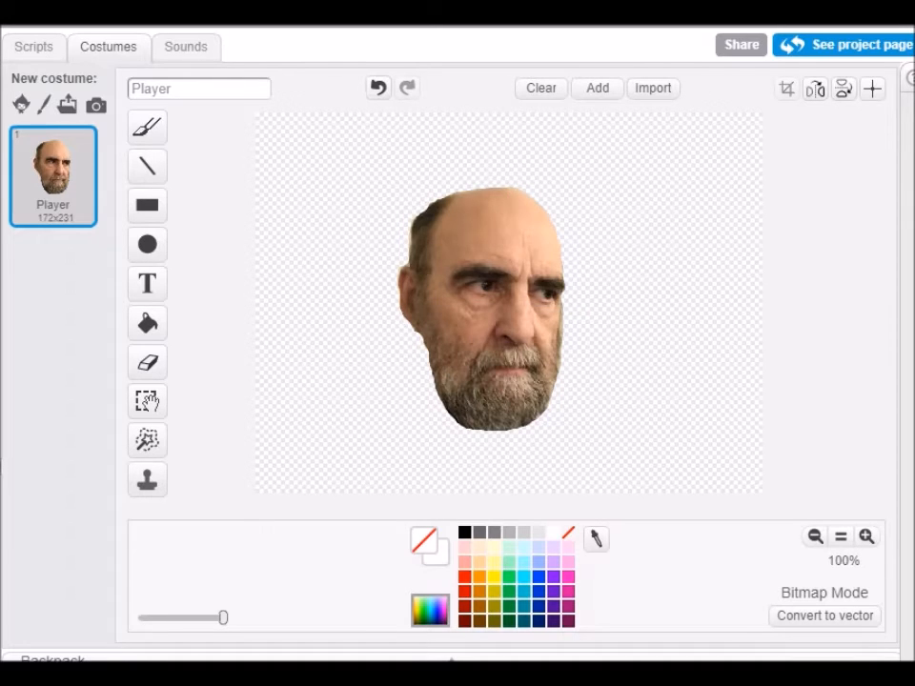
# - Start placing the costume's center point on the cleaned-up head cut-out
pyautogui.click(871, 88)
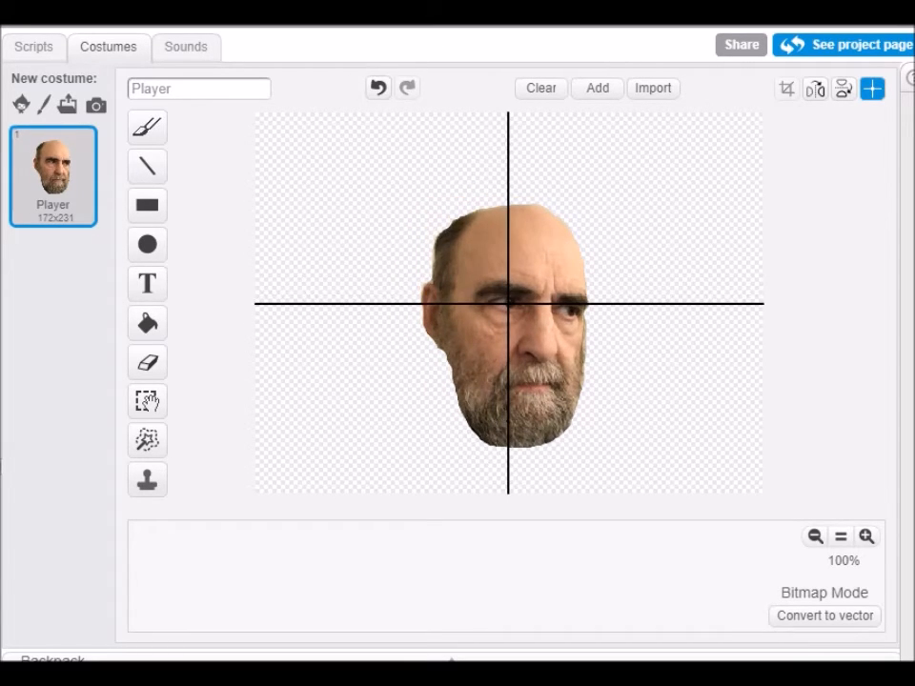
# - Set the costume center over the man's eye, redisplay the crosshair to verify it, then return to the eraser
pyautogui.click(147, 166)
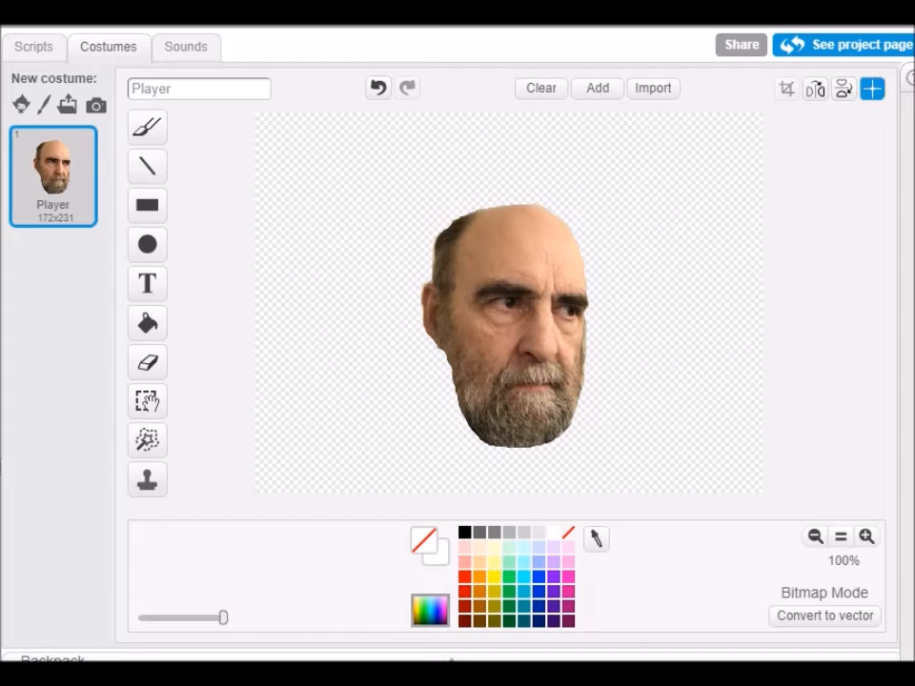
pyautogui.click(869, 88)
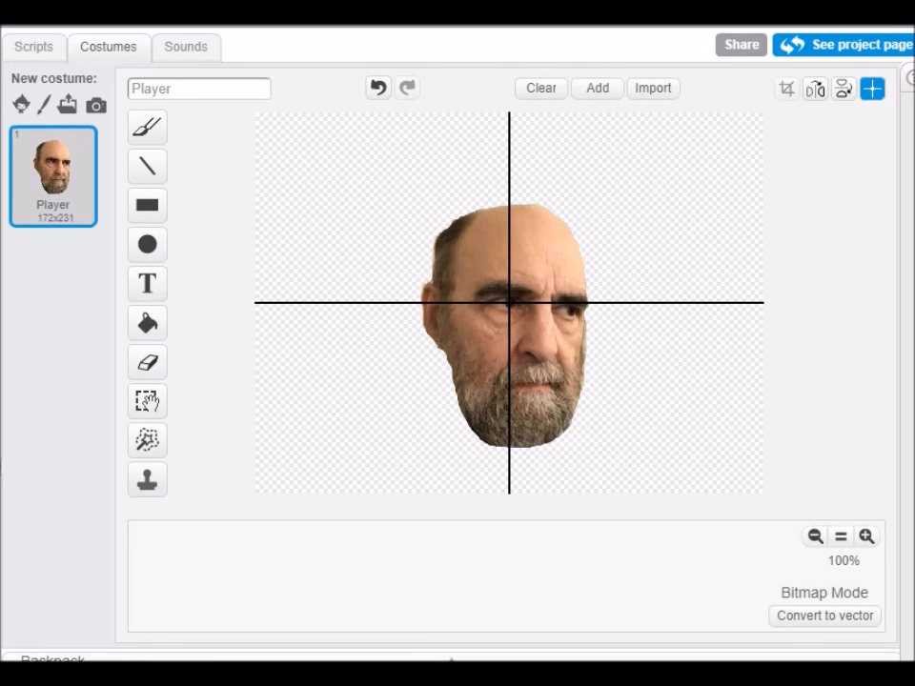
pyautogui.click(147, 362)
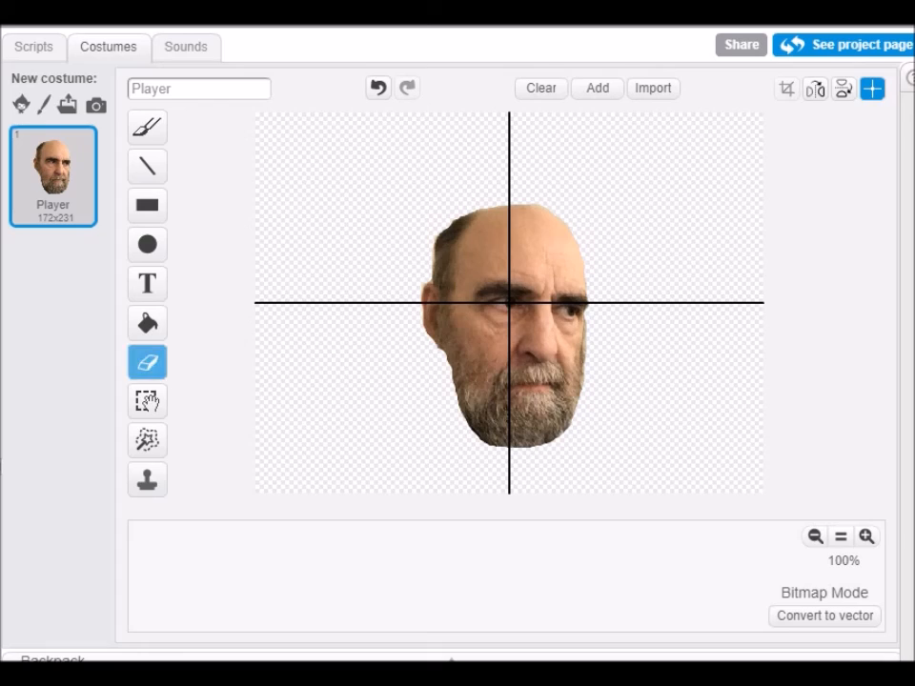